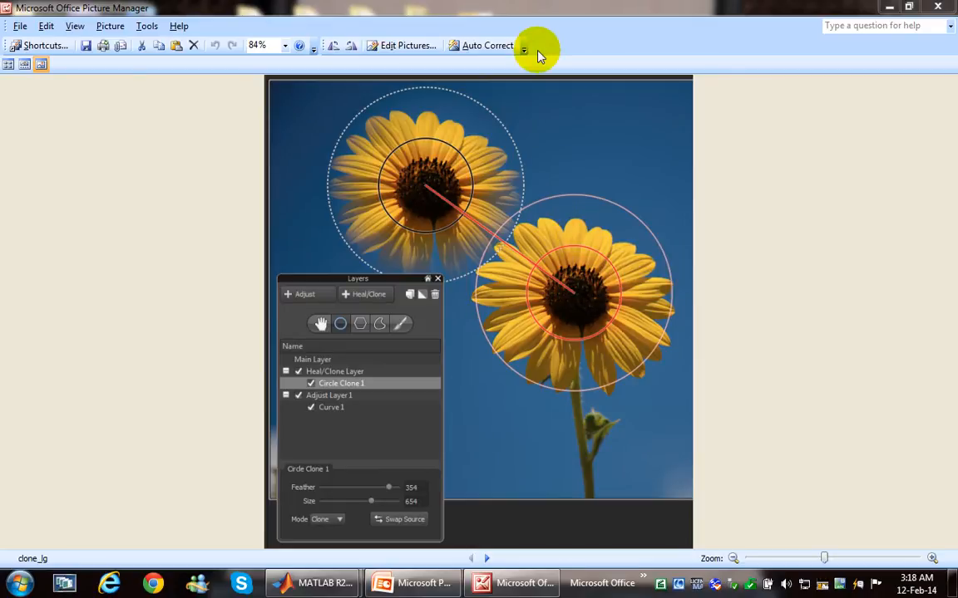
{"action": "mouse_move", "coordinate": [486, 12]}
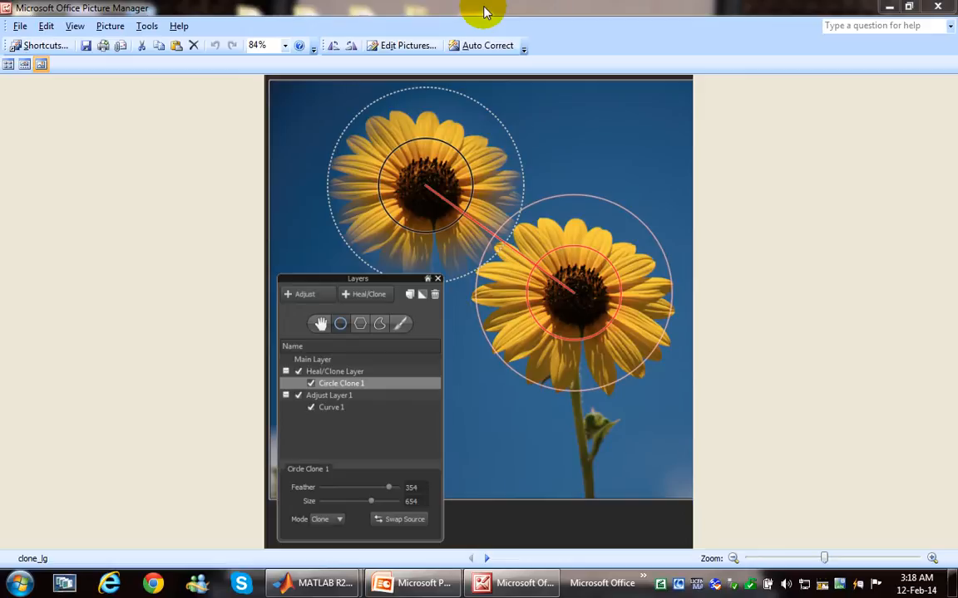
{"action": "mouse_move", "coordinate": [572, 156]}
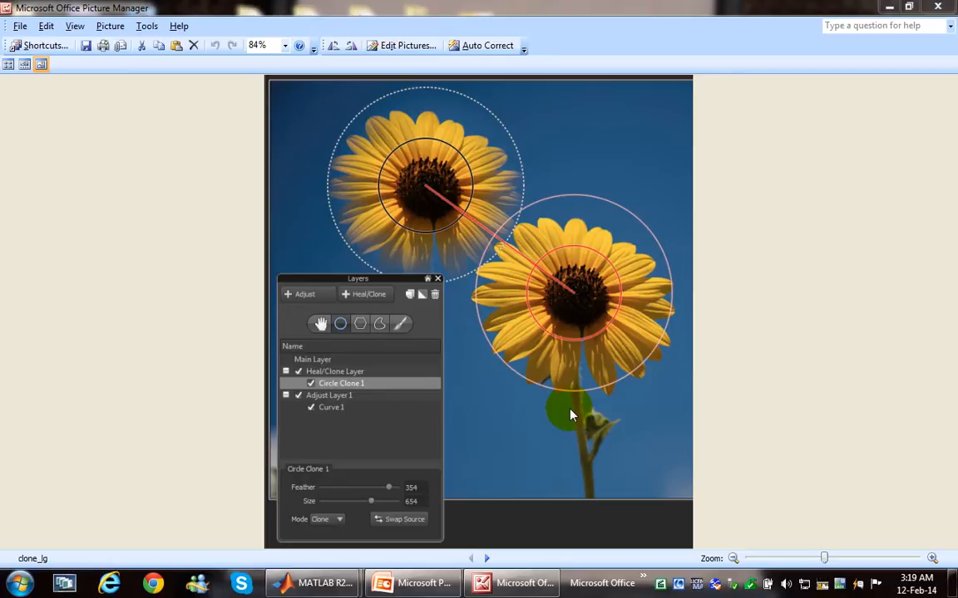
Bring the PowerPoint block diagram of the LBP copy-move detection pipeline to the front
{"action": "left_click", "coordinate": [412, 582]}
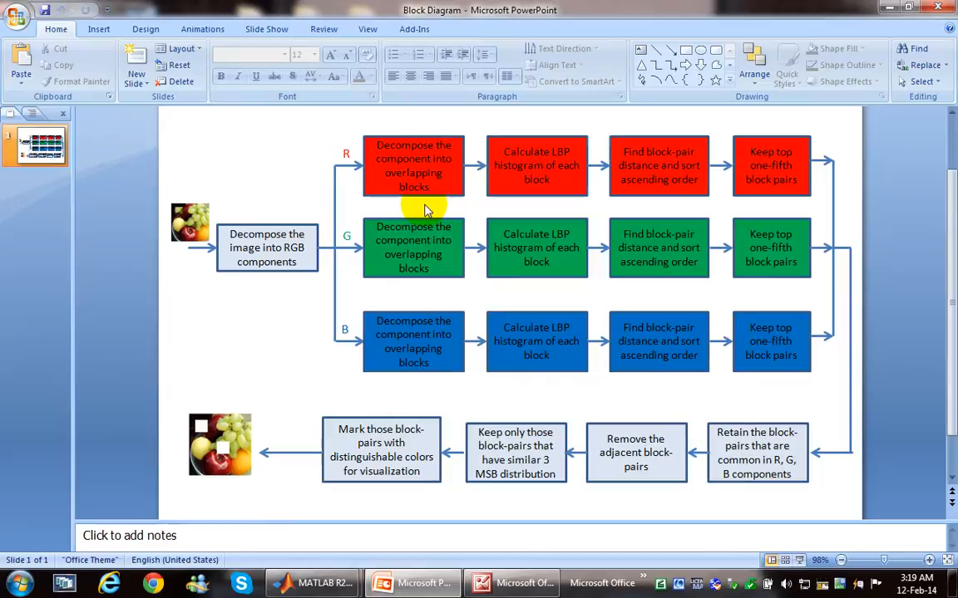
{"action": "mouse_move", "coordinate": [255, 391]}
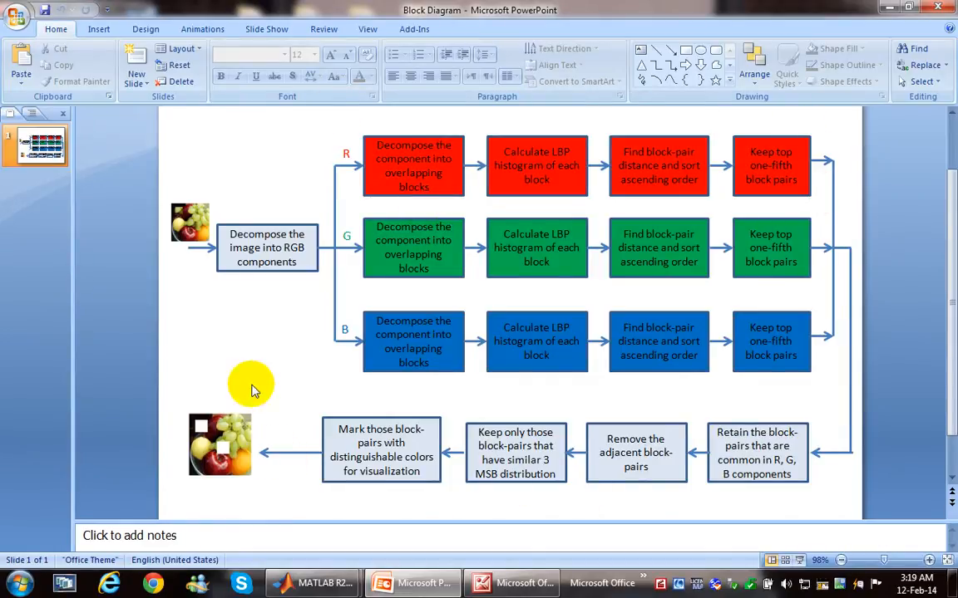
{"action": "mouse_move", "coordinate": [536, 123]}
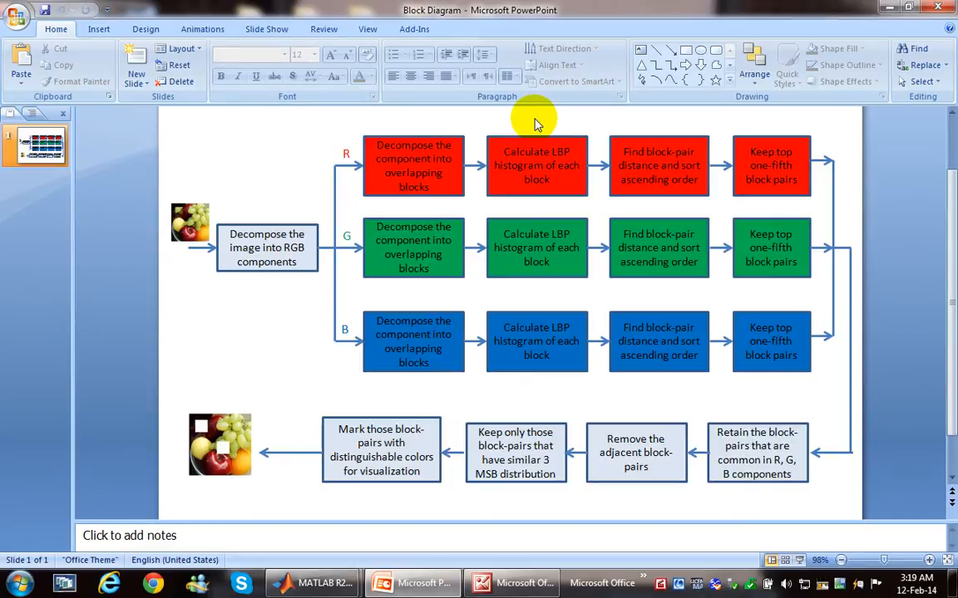
{"action": "mouse_move", "coordinate": [203, 249]}
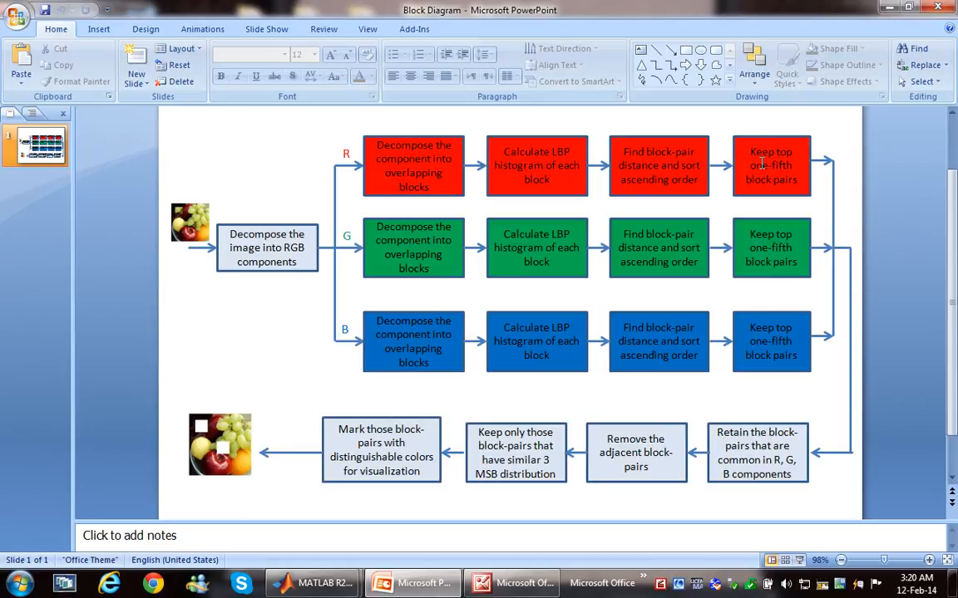
{"action": "mouse_move", "coordinate": [625, 187]}
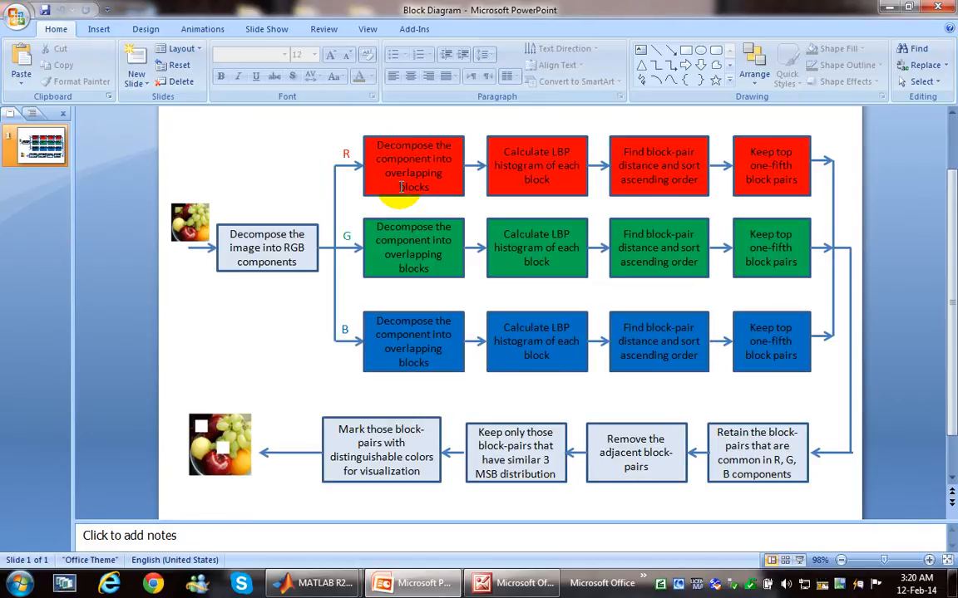
{"action": "mouse_move", "coordinate": [374, 233]}
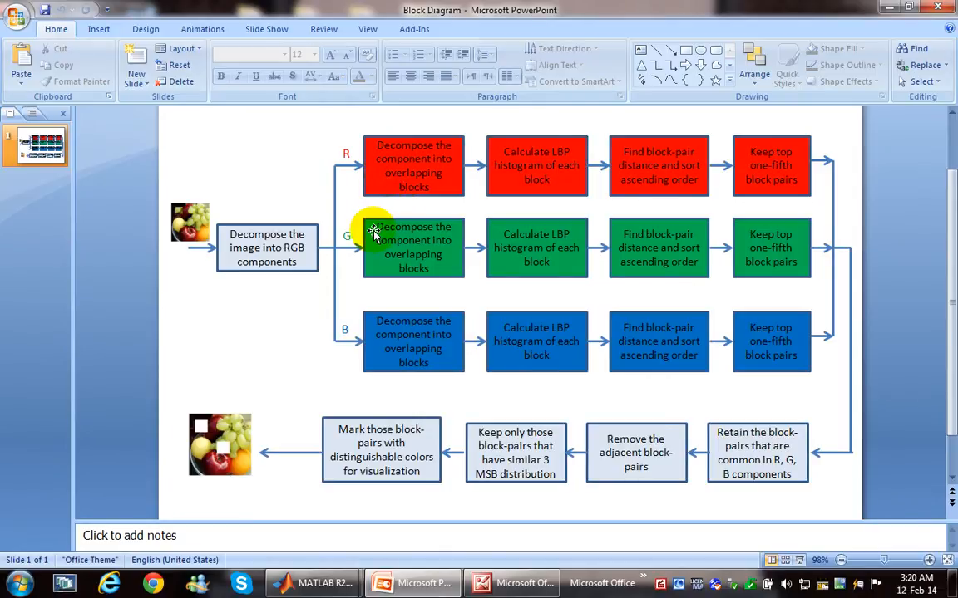
{"action": "mouse_move", "coordinate": [839, 254]}
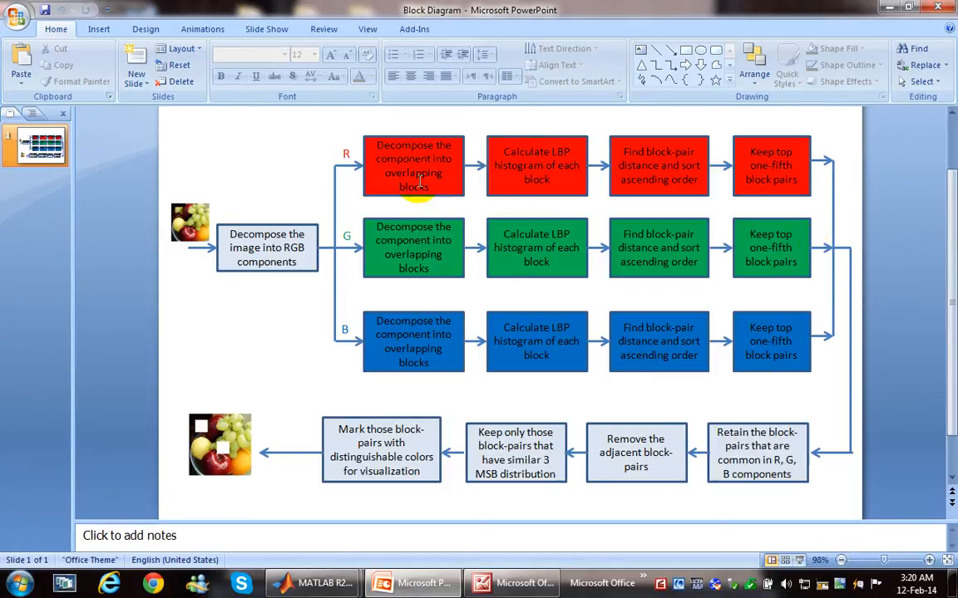
{"action": "mouse_move", "coordinate": [802, 352]}
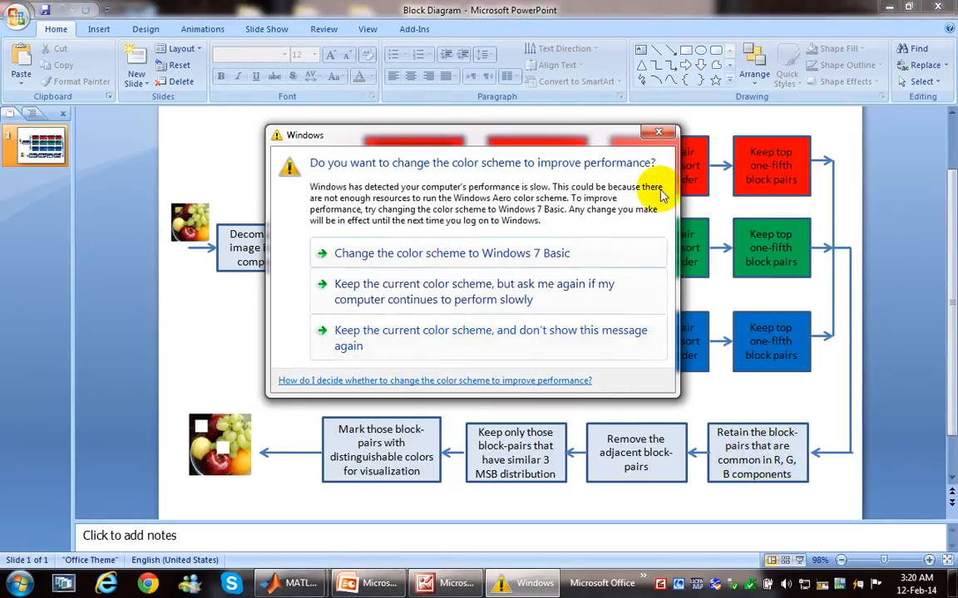
Dismiss the Windows colour-scheme prompt and bring up the MATLAB detection script
{"action": "left_click", "coordinate": [658, 132]}
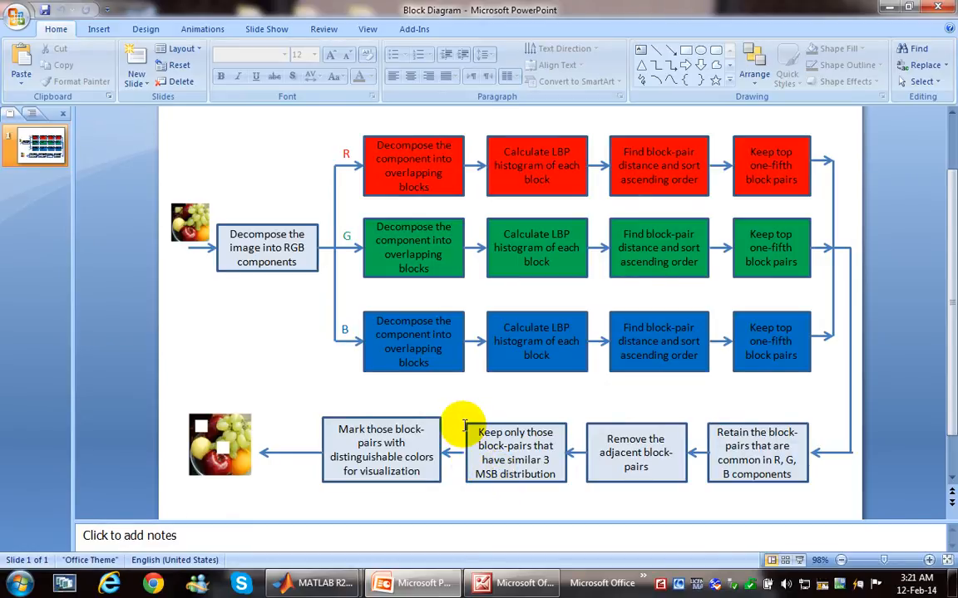
{"action": "left_click", "coordinate": [515, 453]}
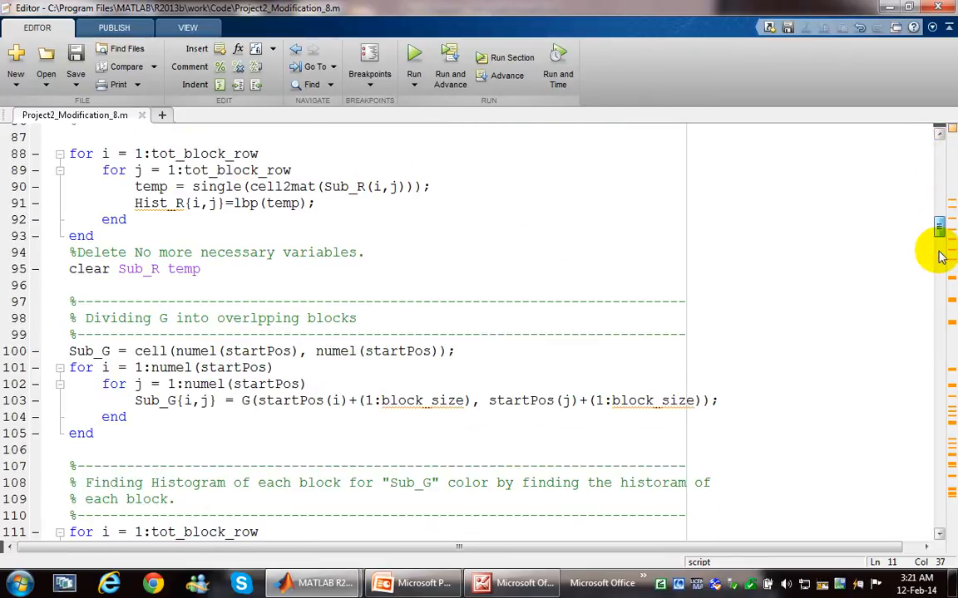
Scroll Project2_Modification_8.m to where forged blocks are marked white and displayed
{"action": "scroll", "scroll_direction": "down", "scroll_amount": 3}
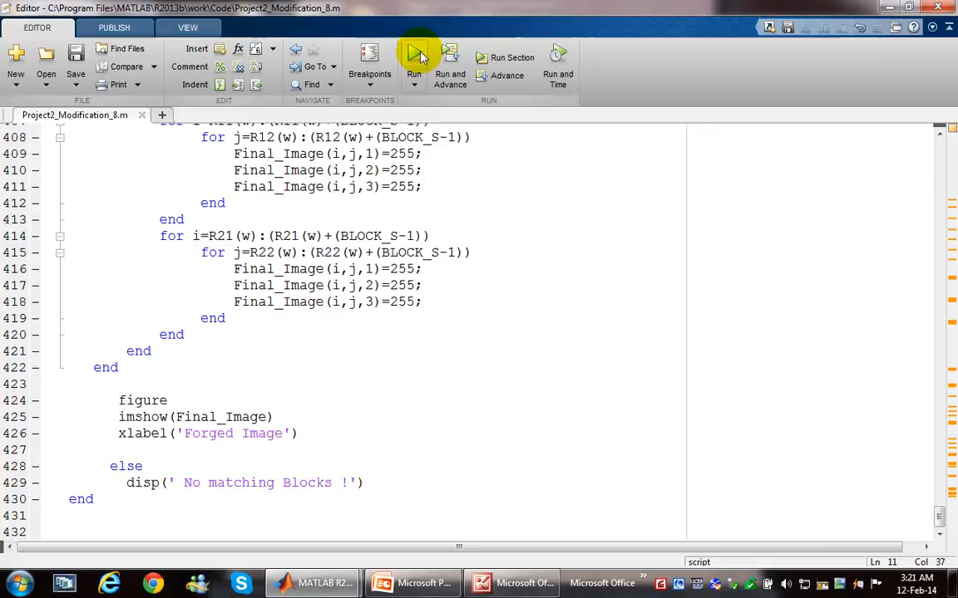
{"action": "mouse_move", "coordinate": [323, 582]}
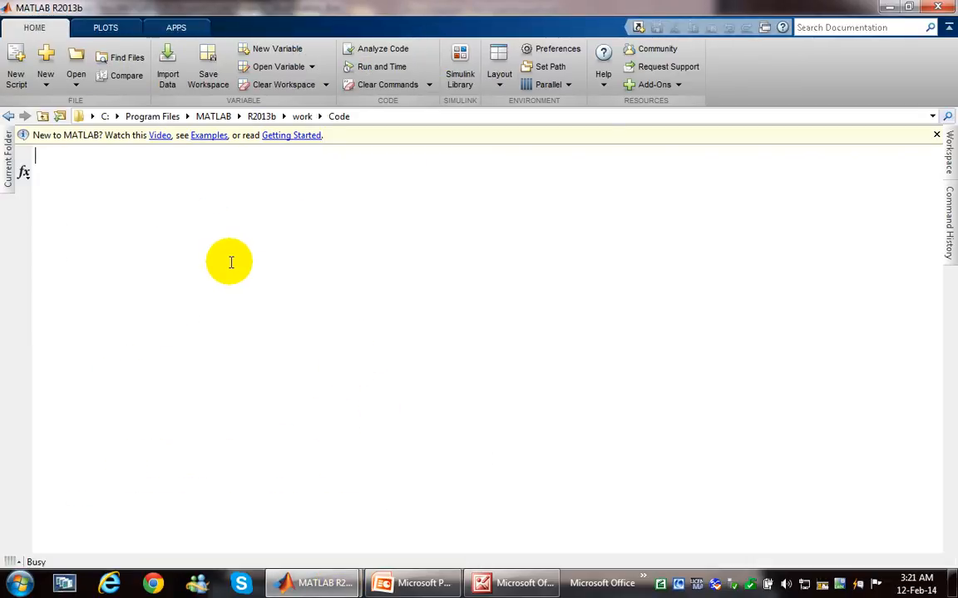
{"action": "mouse_move", "coordinate": [180, 240]}
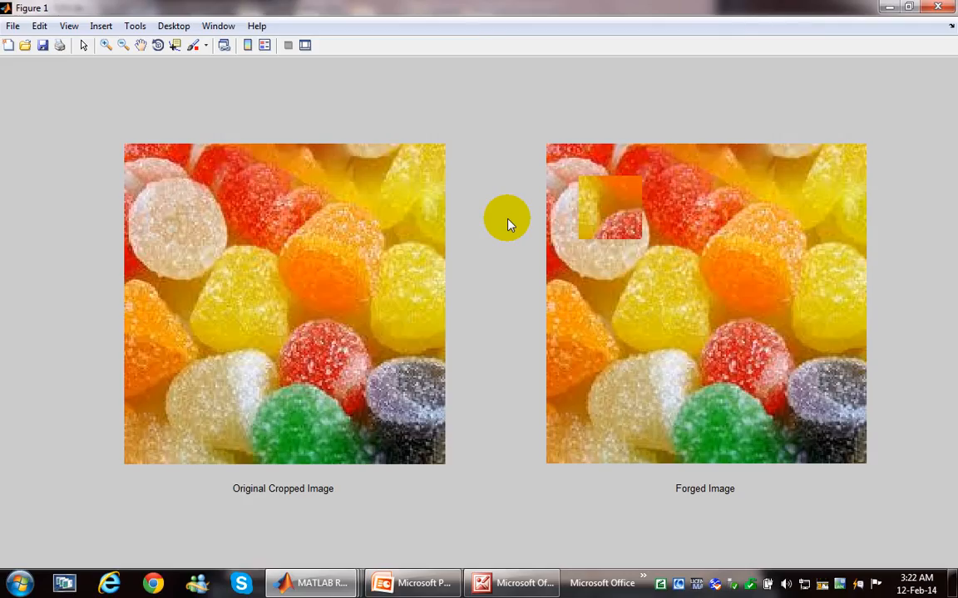
{"action": "mouse_move", "coordinate": [283, 442]}
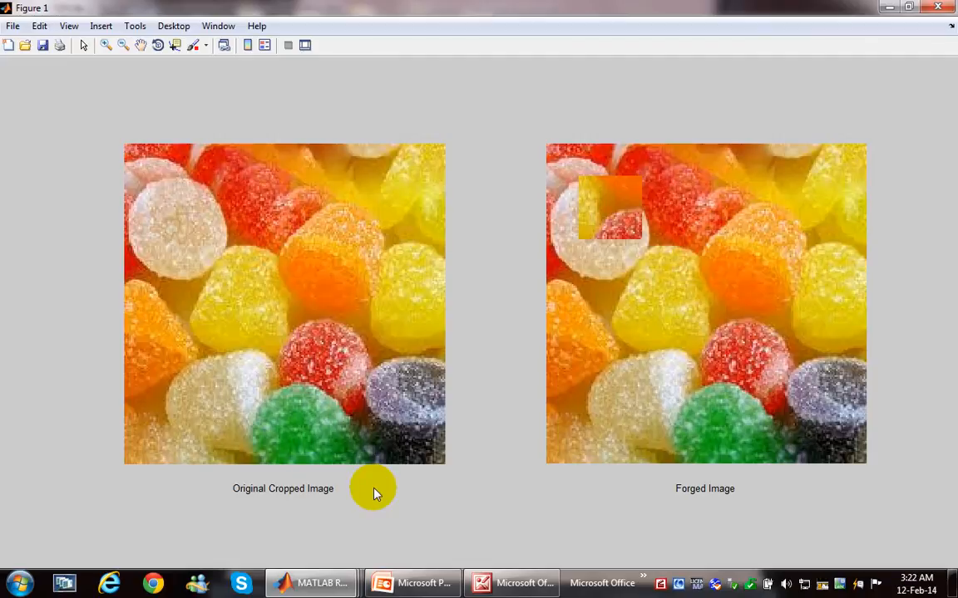
{"action": "mouse_move", "coordinate": [457, 444]}
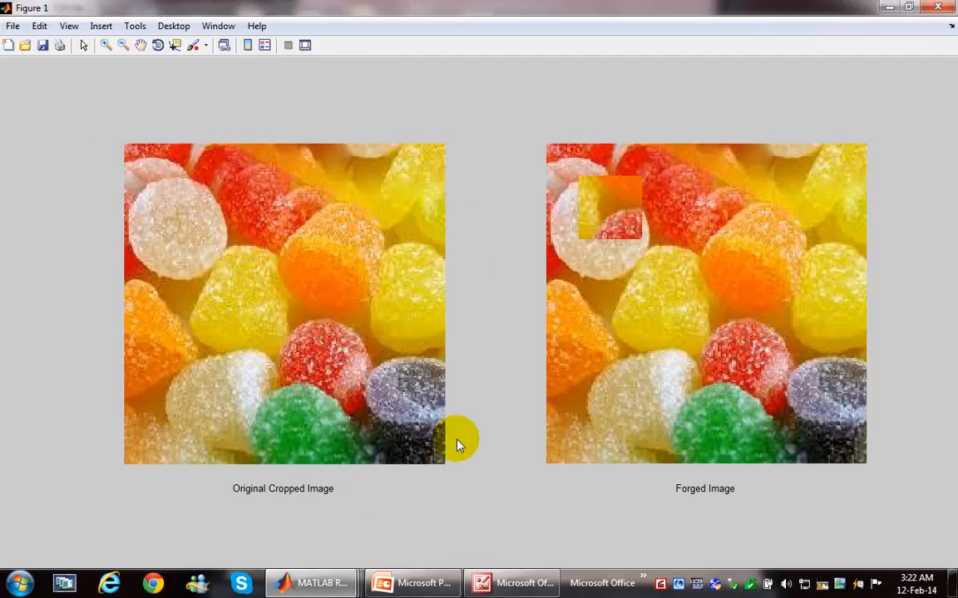
{"action": "mouse_move", "coordinate": [195, 345]}
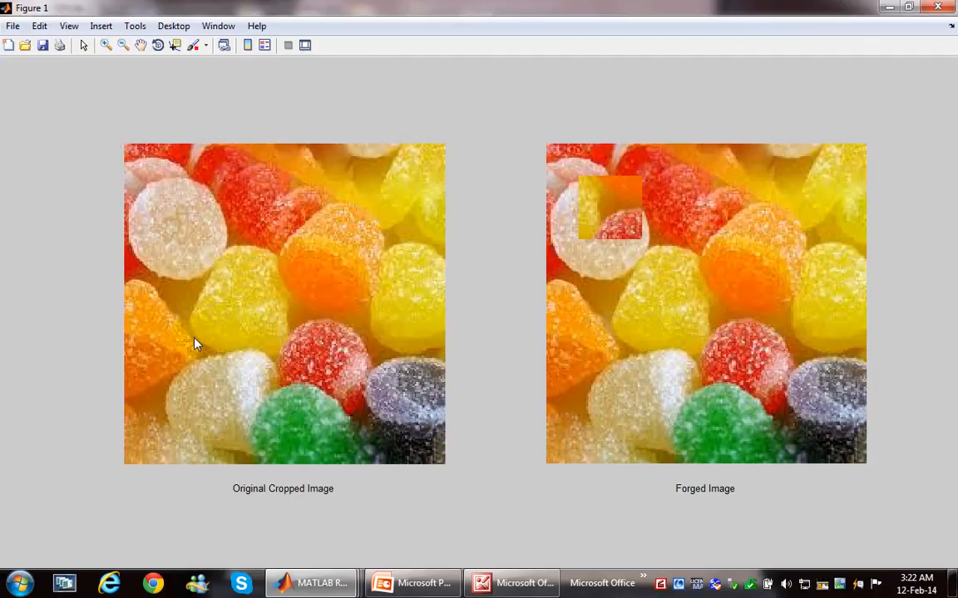
{"action": "mouse_move", "coordinate": [124, 153]}
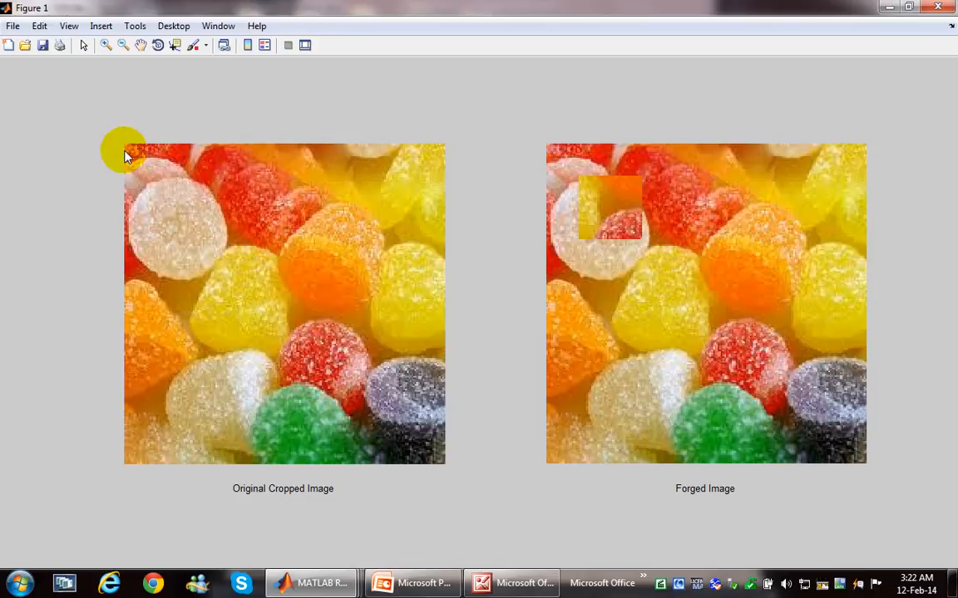
{"action": "mouse_move", "coordinate": [422, 528]}
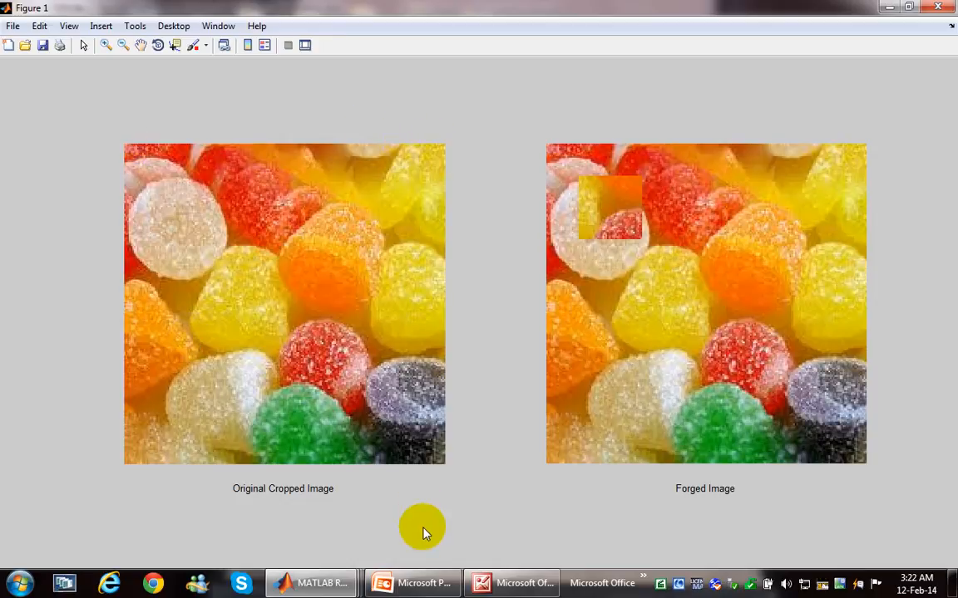
{"action": "mouse_move", "coordinate": [161, 386]}
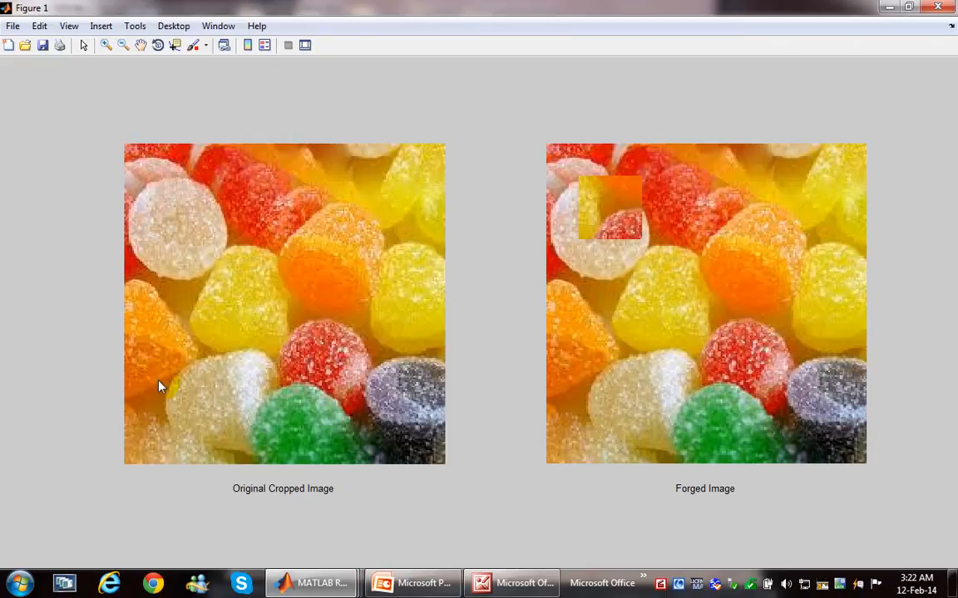
{"action": "mouse_move", "coordinate": [453, 489]}
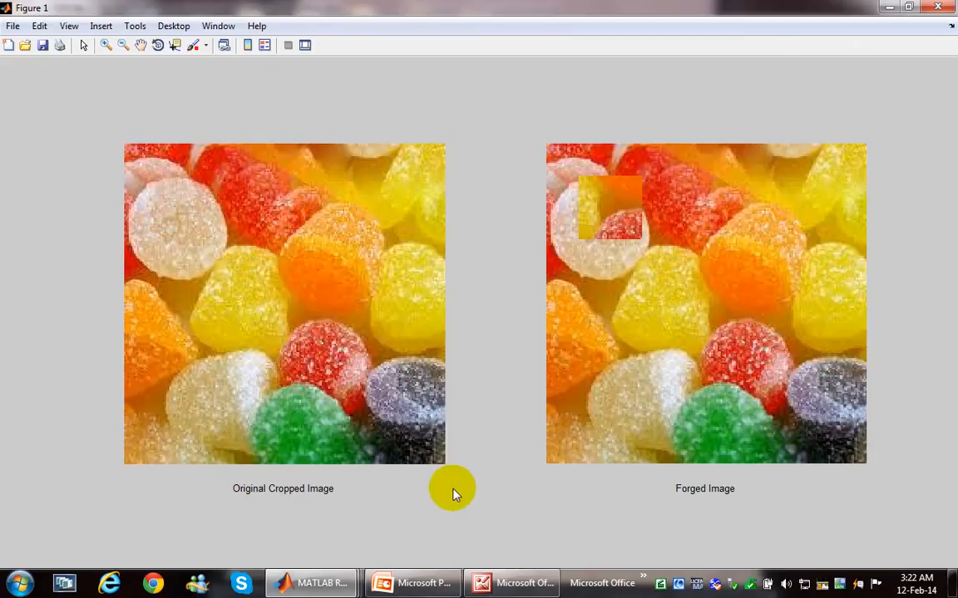
{"action": "mouse_move", "coordinate": [659, 465]}
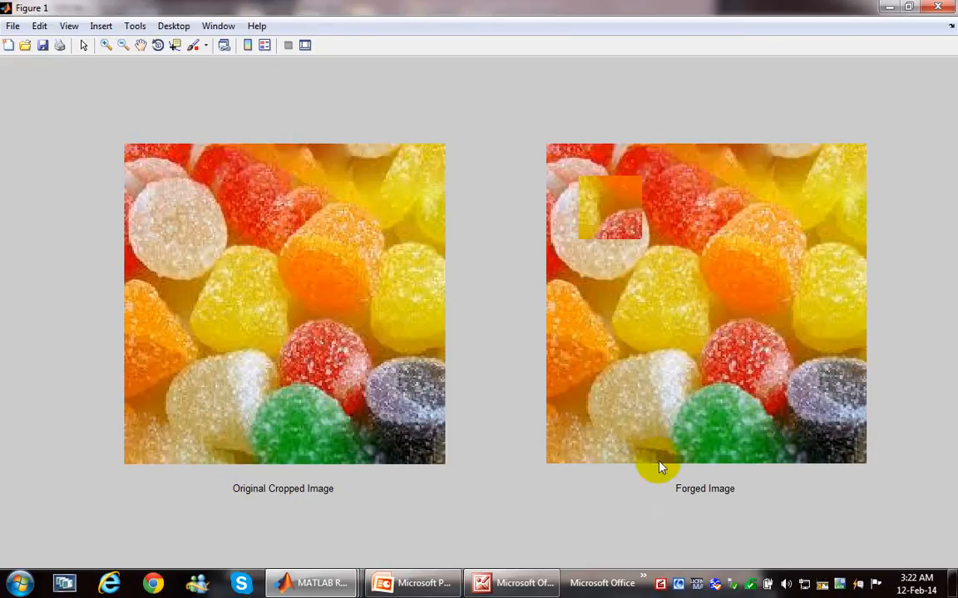
{"action": "mouse_move", "coordinate": [678, 495]}
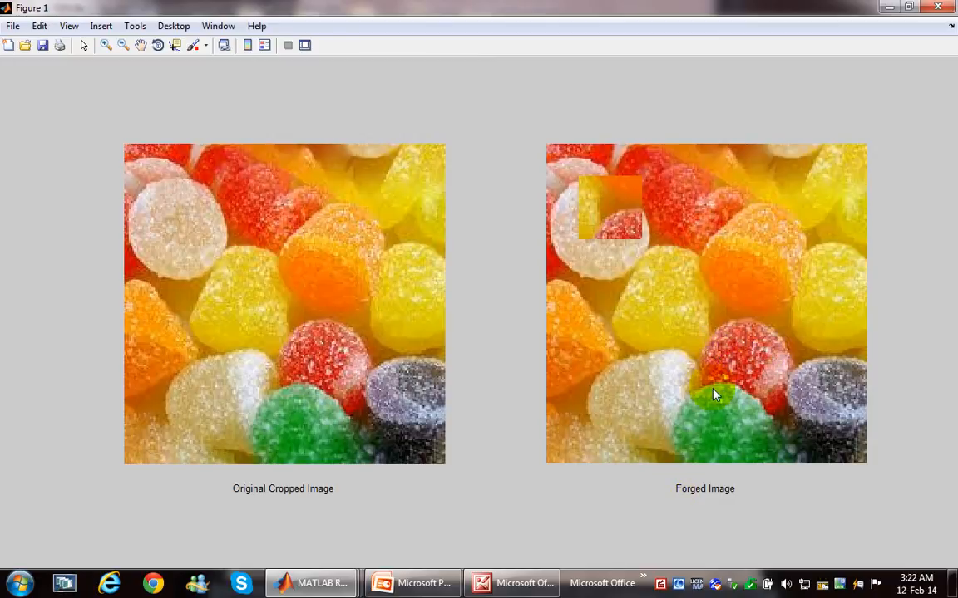
{"action": "mouse_move", "coordinate": [769, 343]}
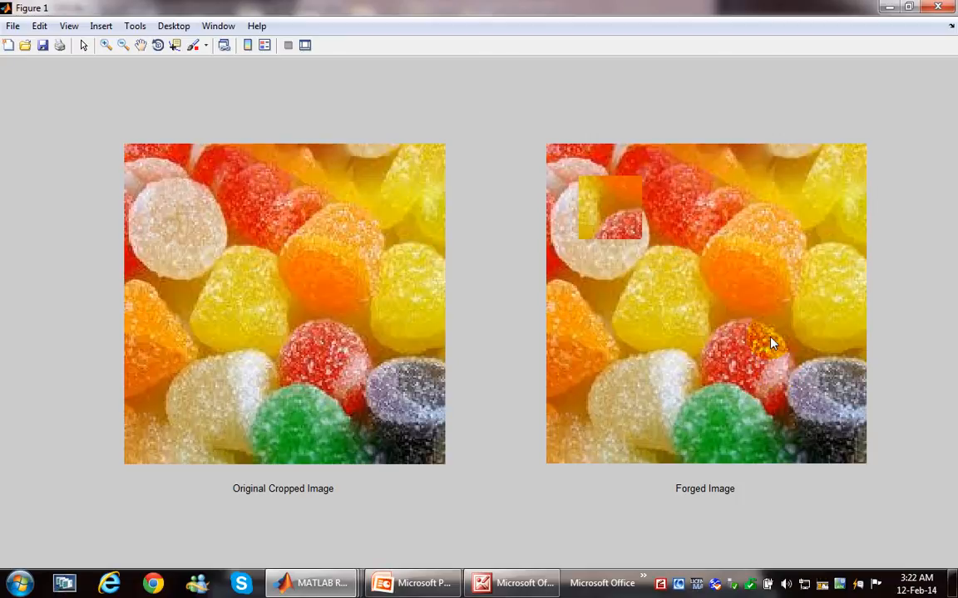
{"action": "mouse_move", "coordinate": [644, 233]}
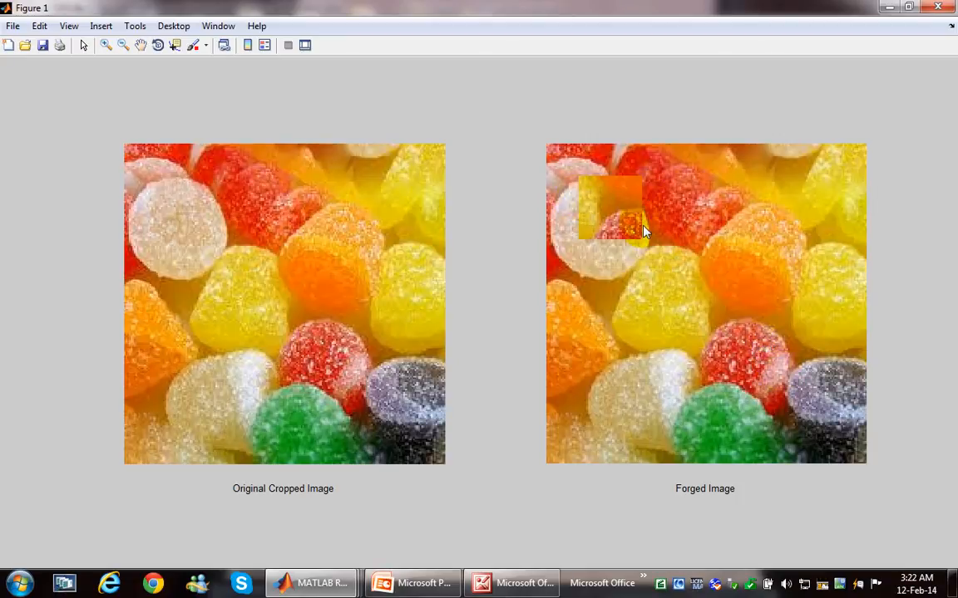
{"action": "mouse_move", "coordinate": [647, 242]}
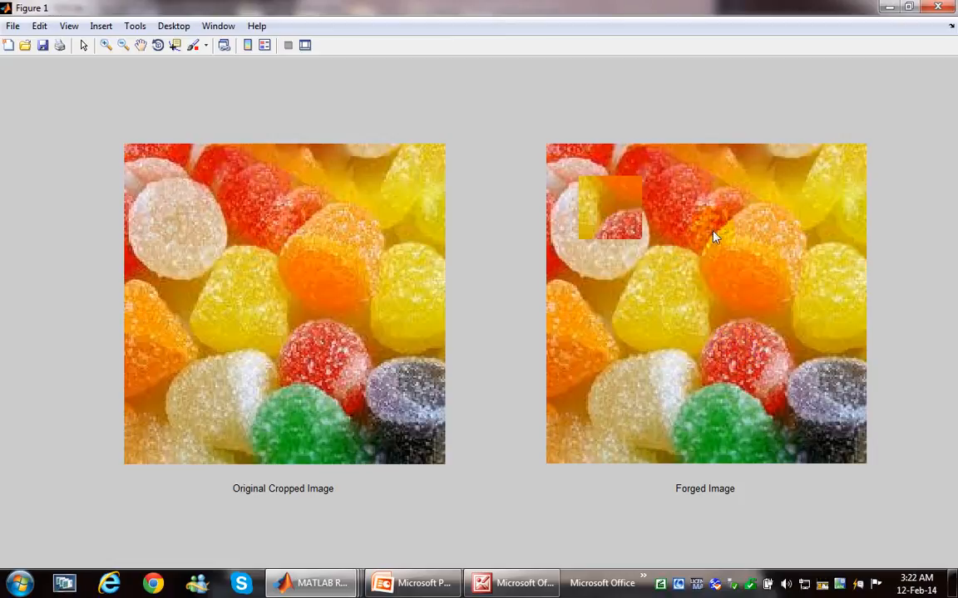
{"action": "mouse_move", "coordinate": [311, 582]}
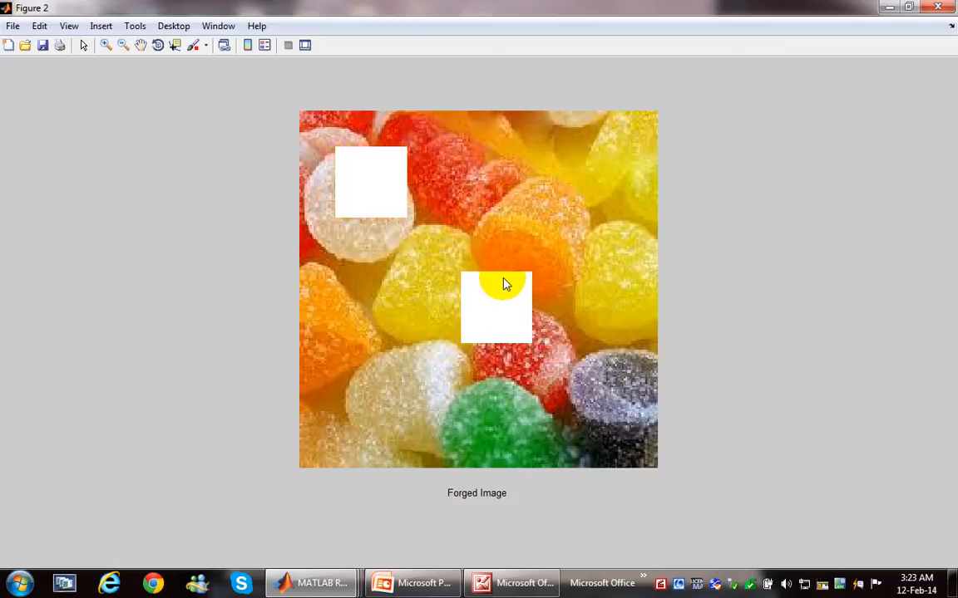
{"action": "mouse_move", "coordinate": [385, 239]}
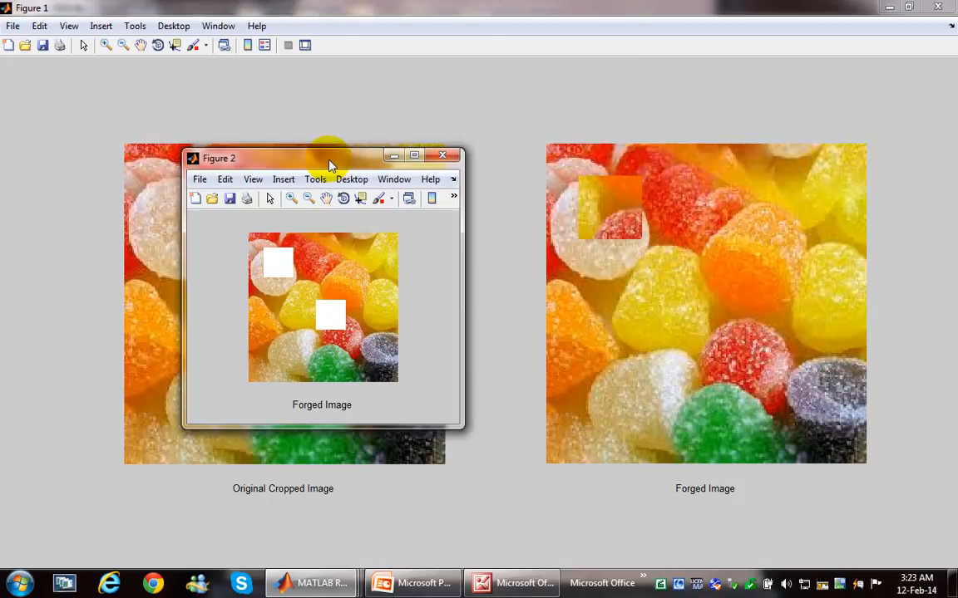
{"action": "mouse_move", "coordinate": [327, 241]}
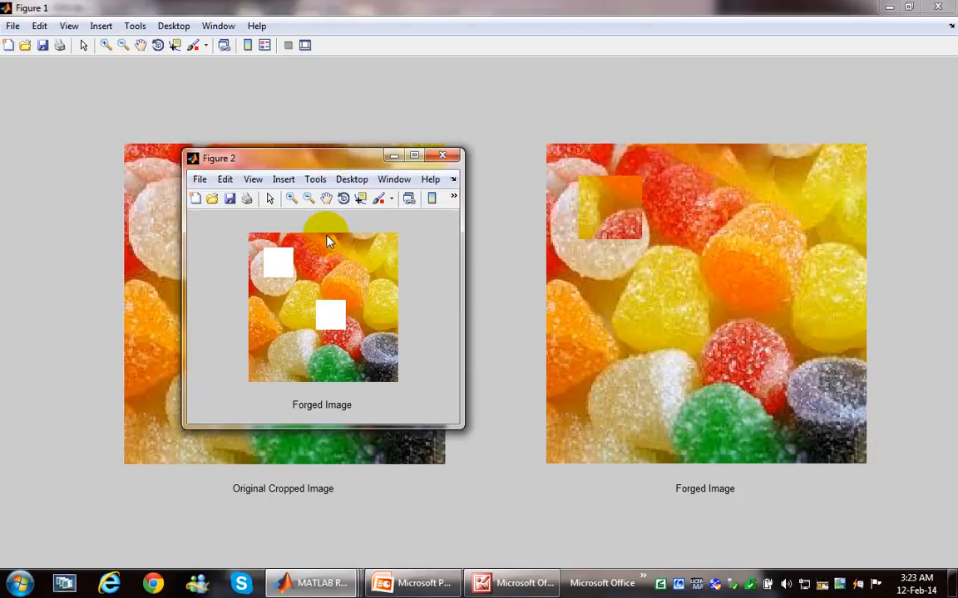